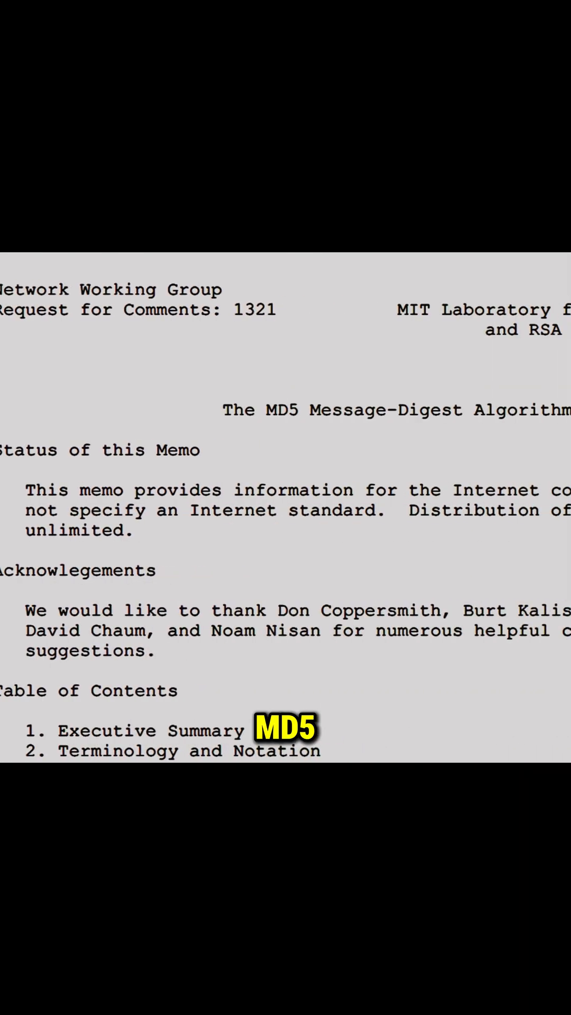
{"action": "scroll", "scroll_direction": "down", "scroll_amount": 3}
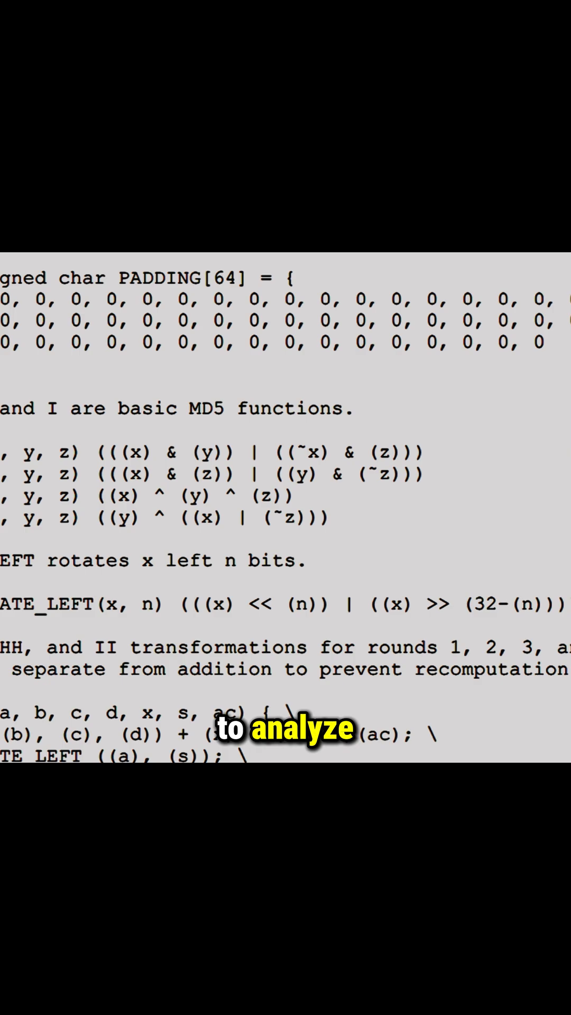
{"action": "scroll", "scroll_direction": "down", "scroll_amount": 3}
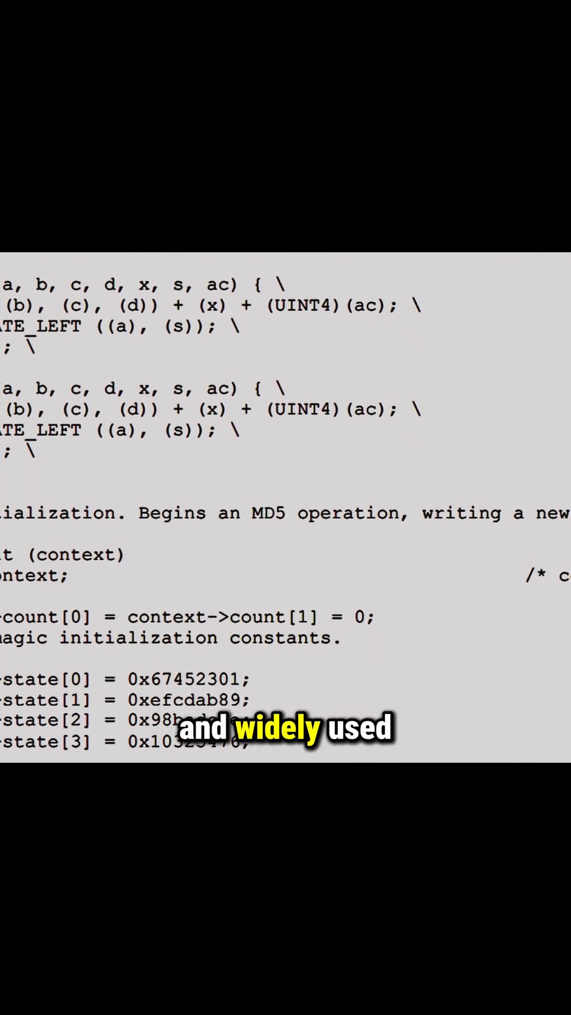
{"action": "scroll", "scroll_direction": "down", "scroll_amount": 3}
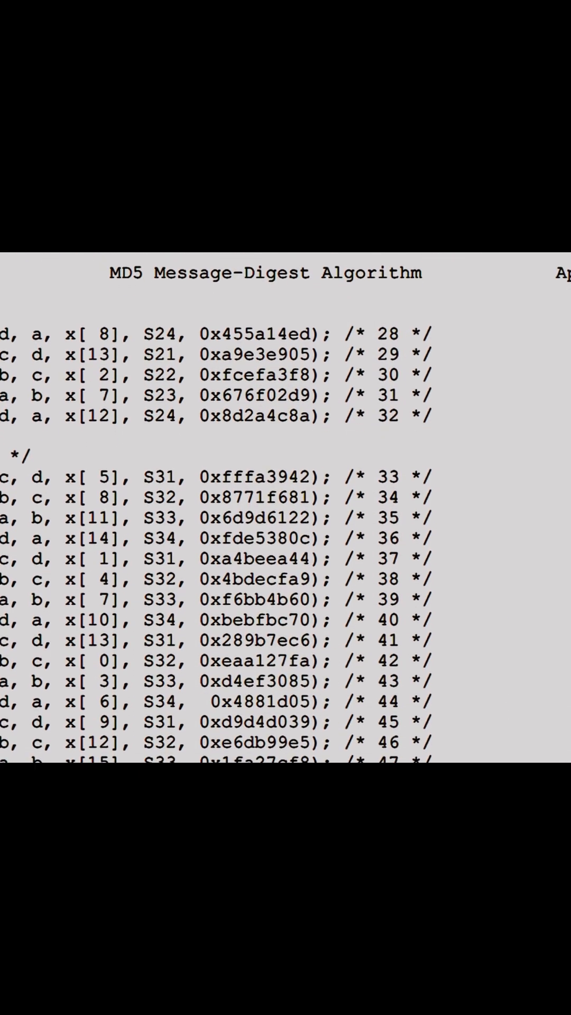
{"action": "scroll", "scroll_direction": "down", "scroll_amount": 3}
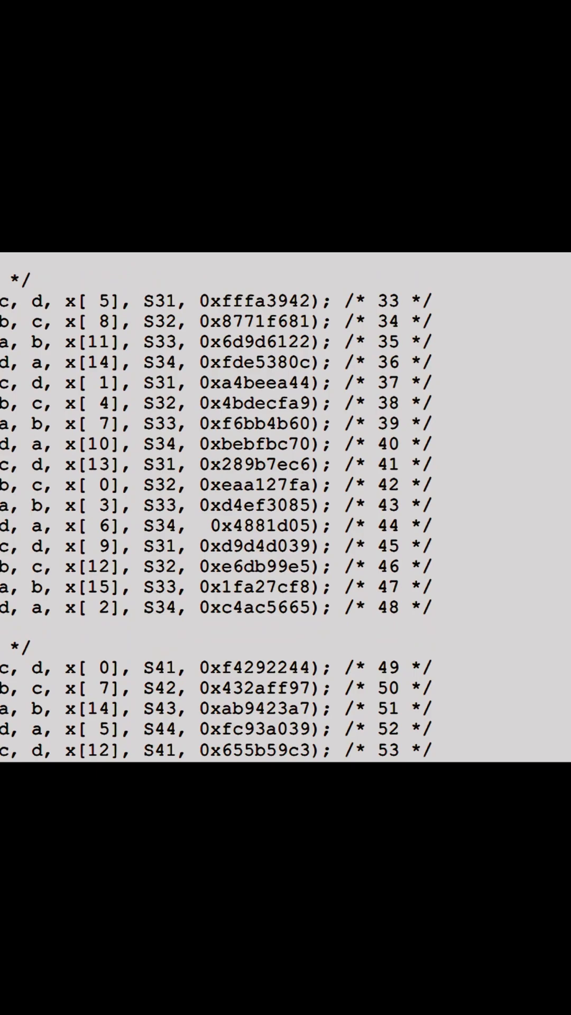